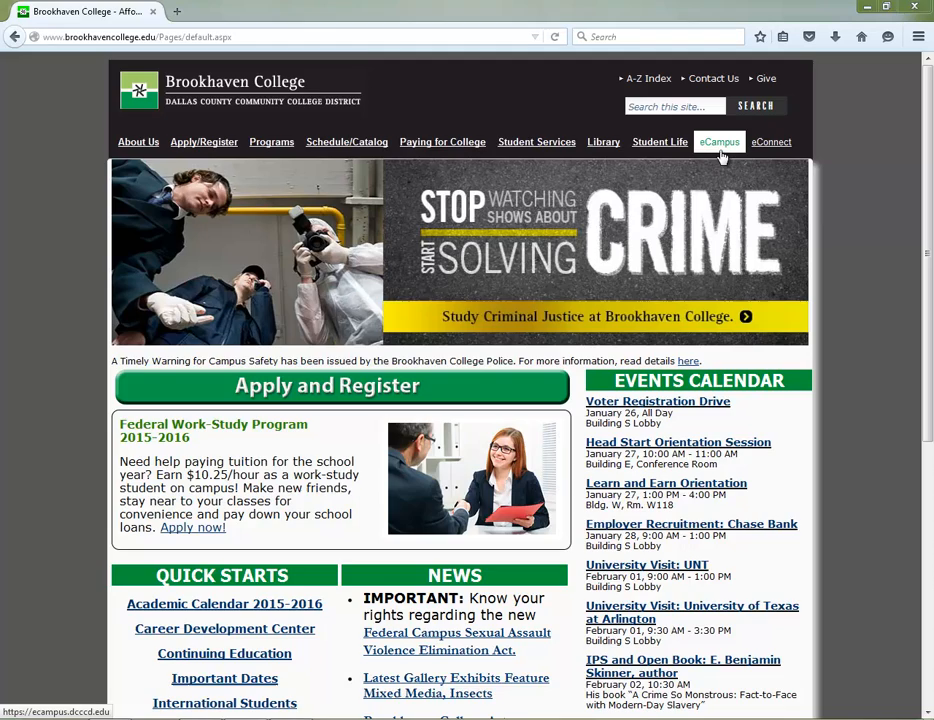
- Follow the Brookhaven homepage's eCampus link to the Your Online Classroom page
click(718, 141)
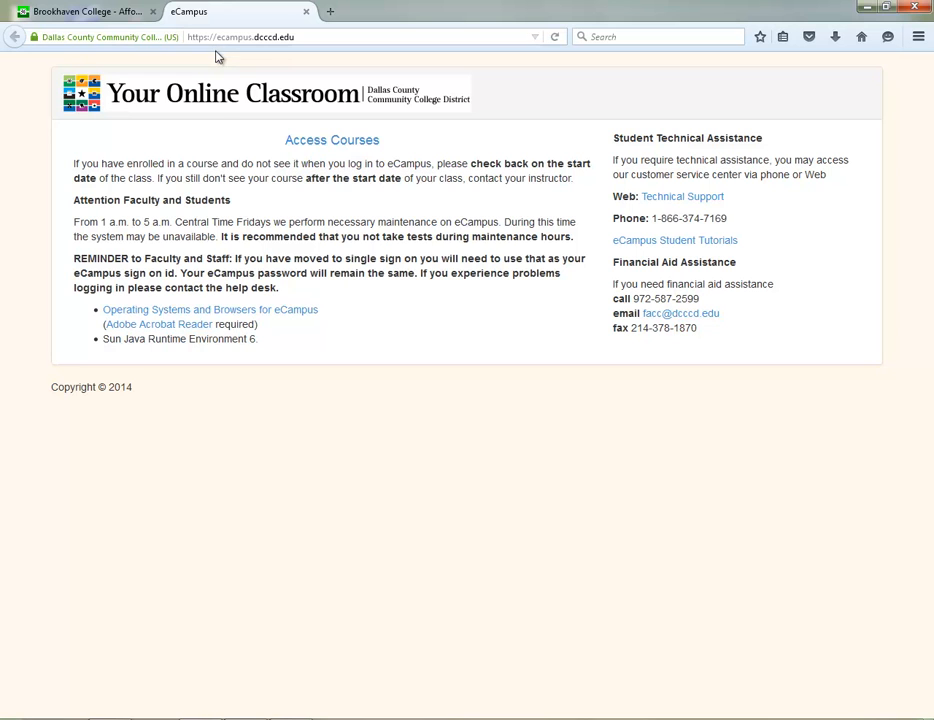
mouse_move(219, 135)
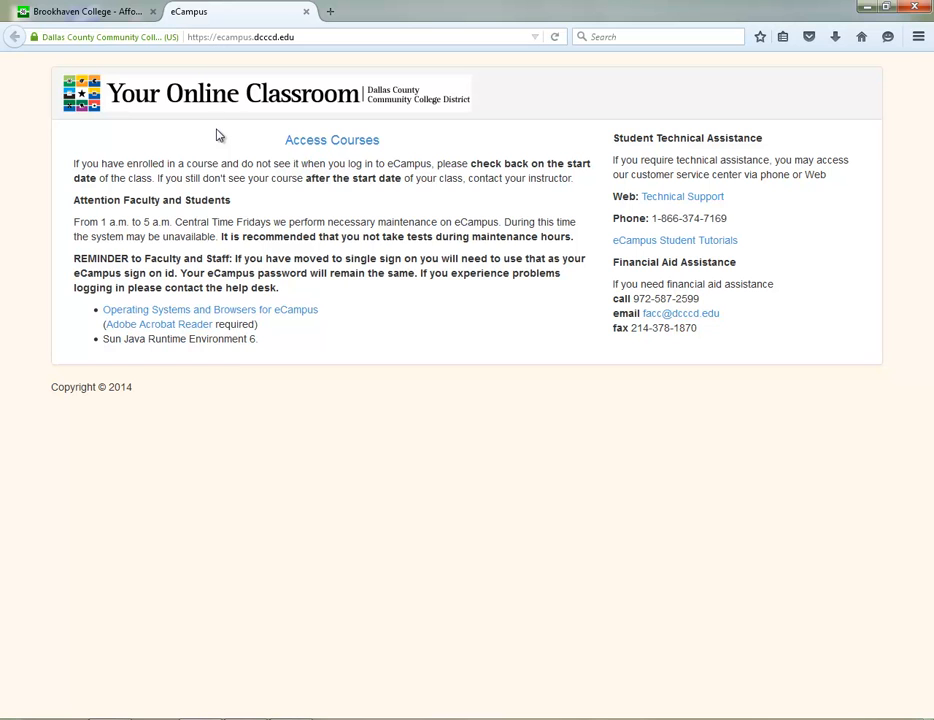
mouse_move(167, 210)
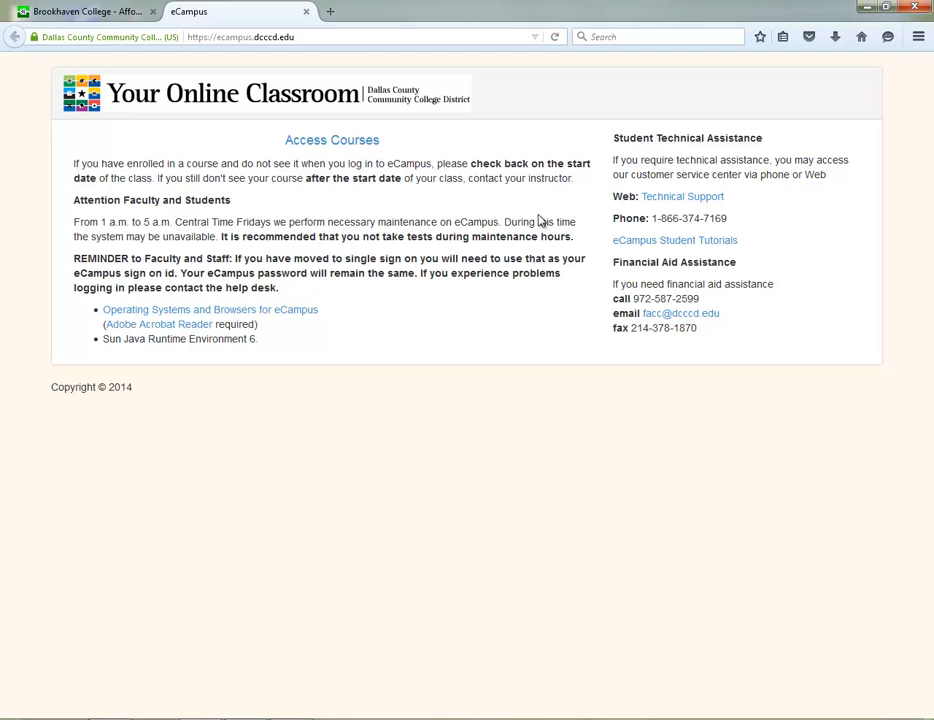
mouse_move(423, 216)
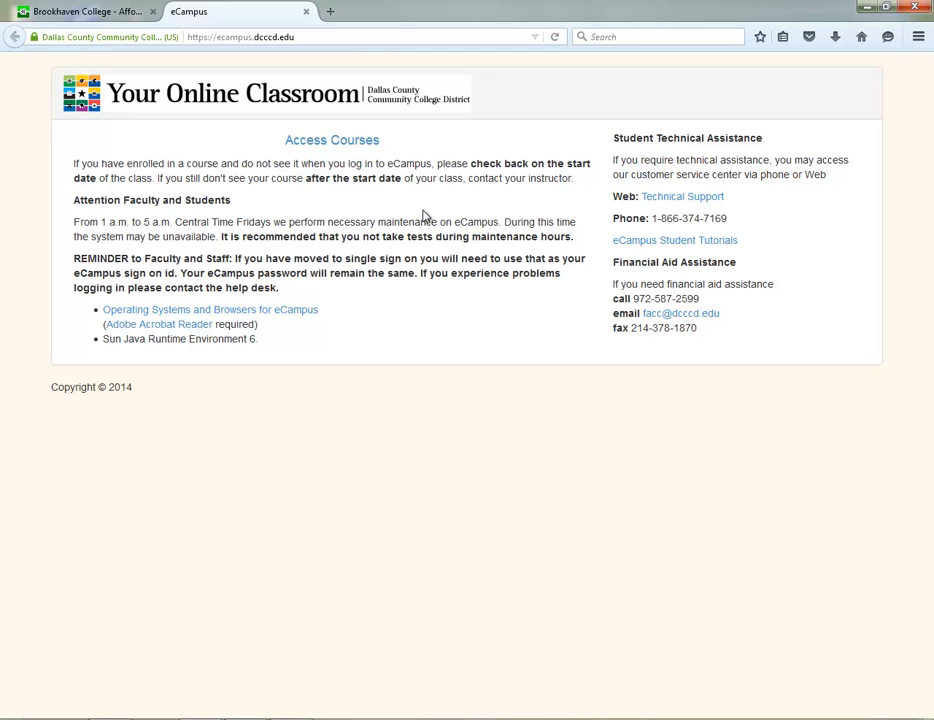
mouse_move(331, 140)
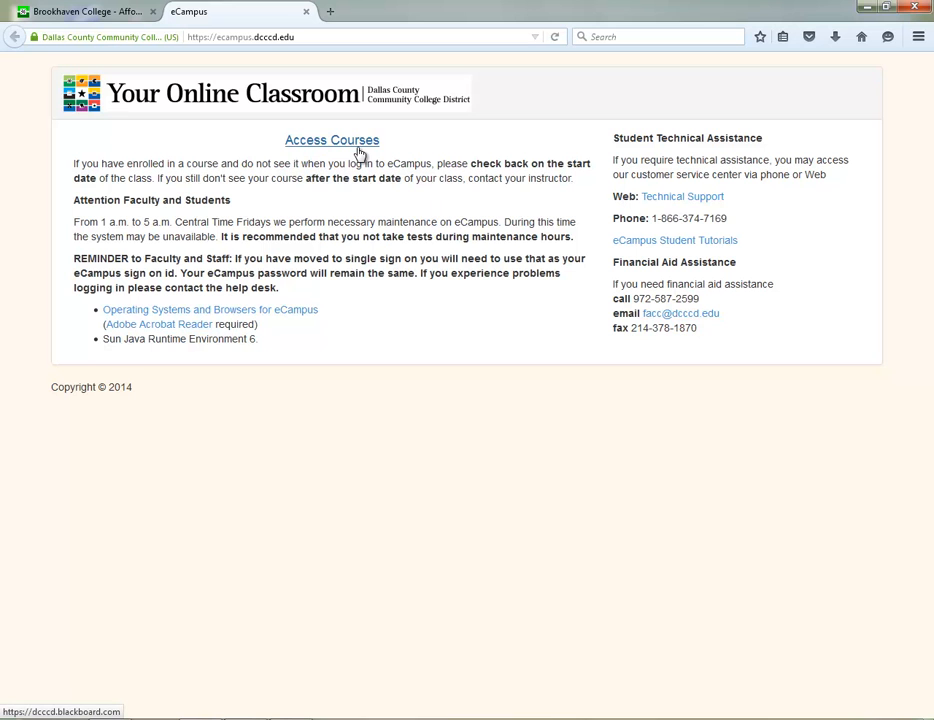
click(330, 140)
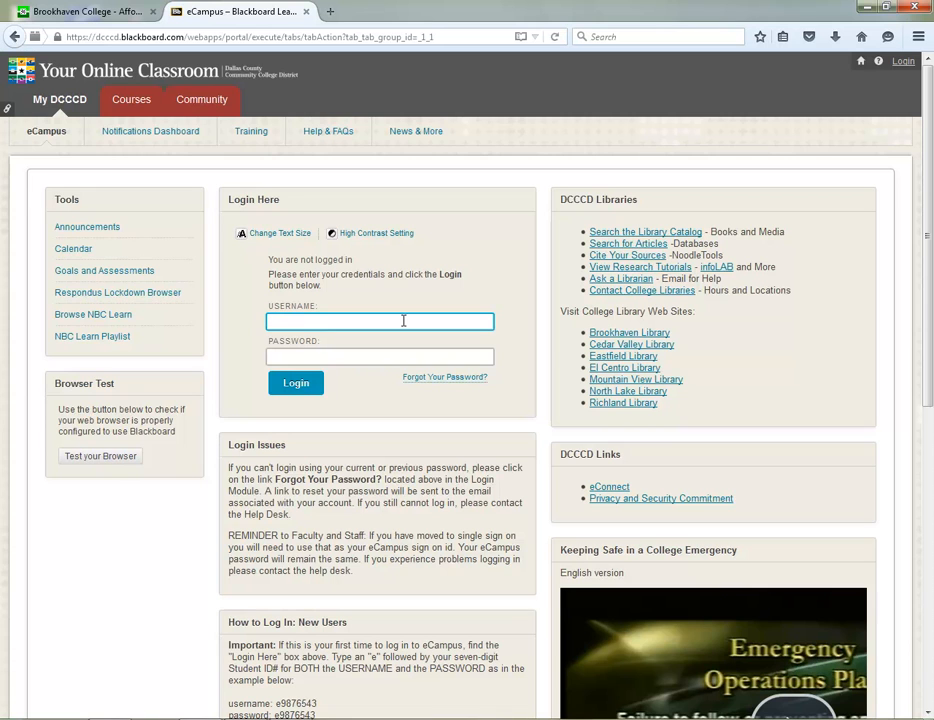
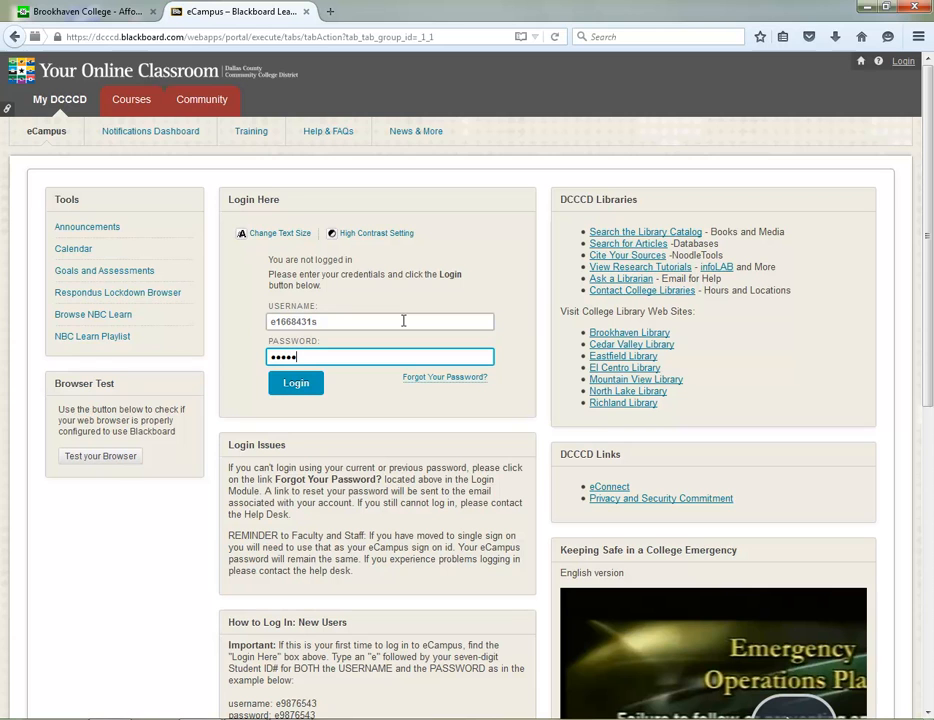
key(backspace)
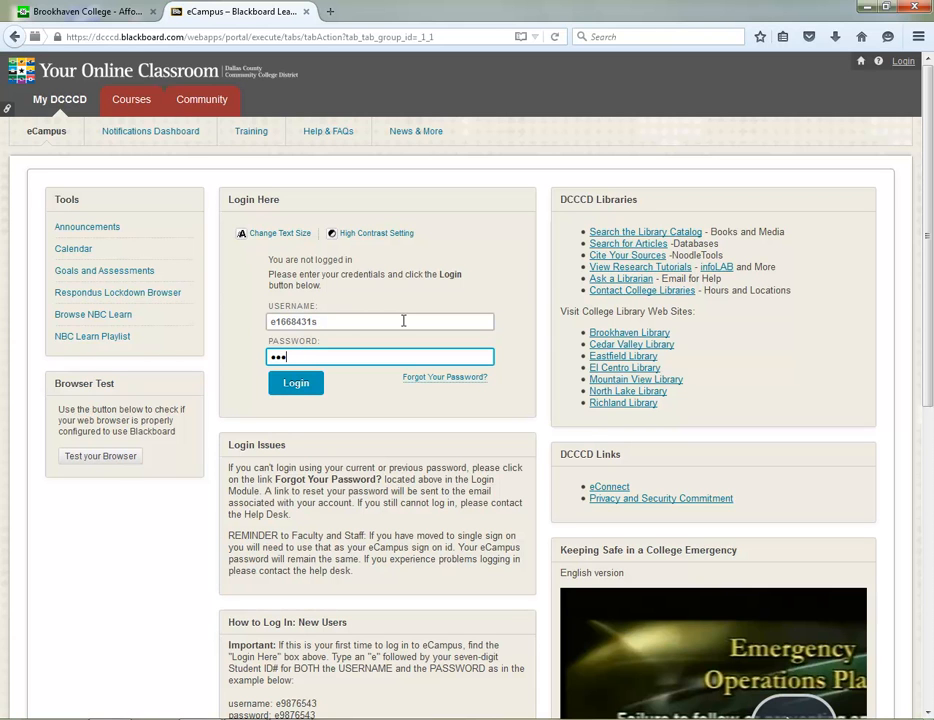
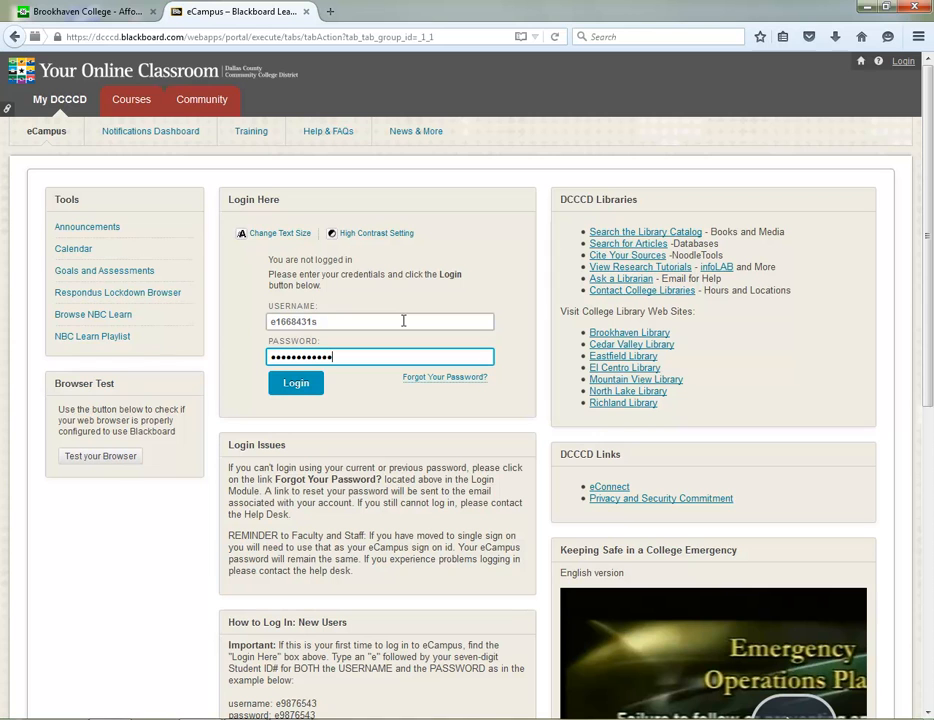
mouse_move(444, 376)
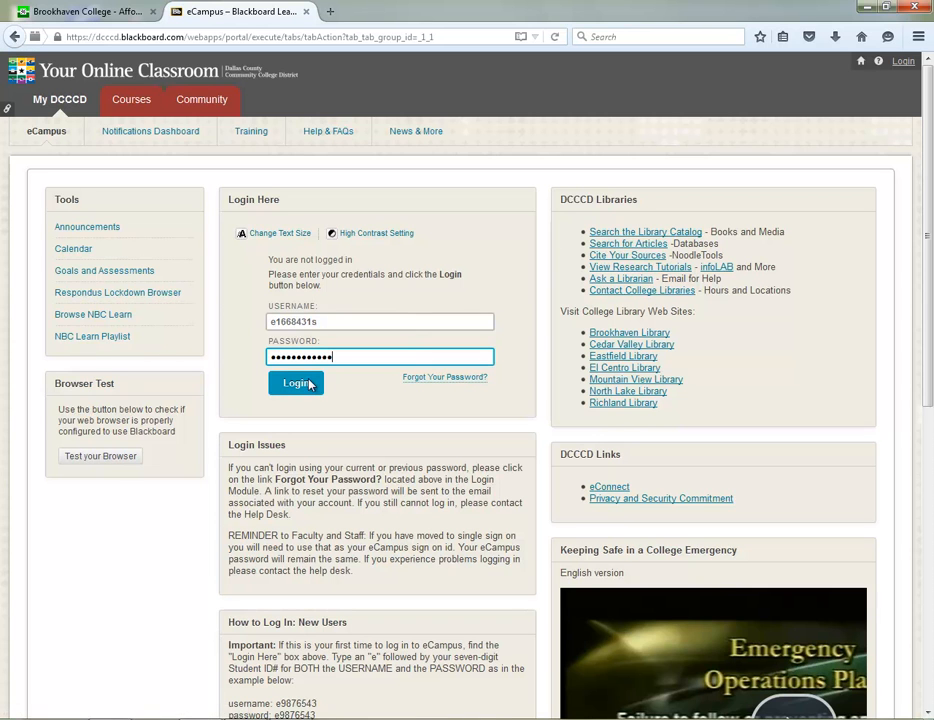
- Sign in to eCampus and scroll down to the My Courses module
click(295, 383)
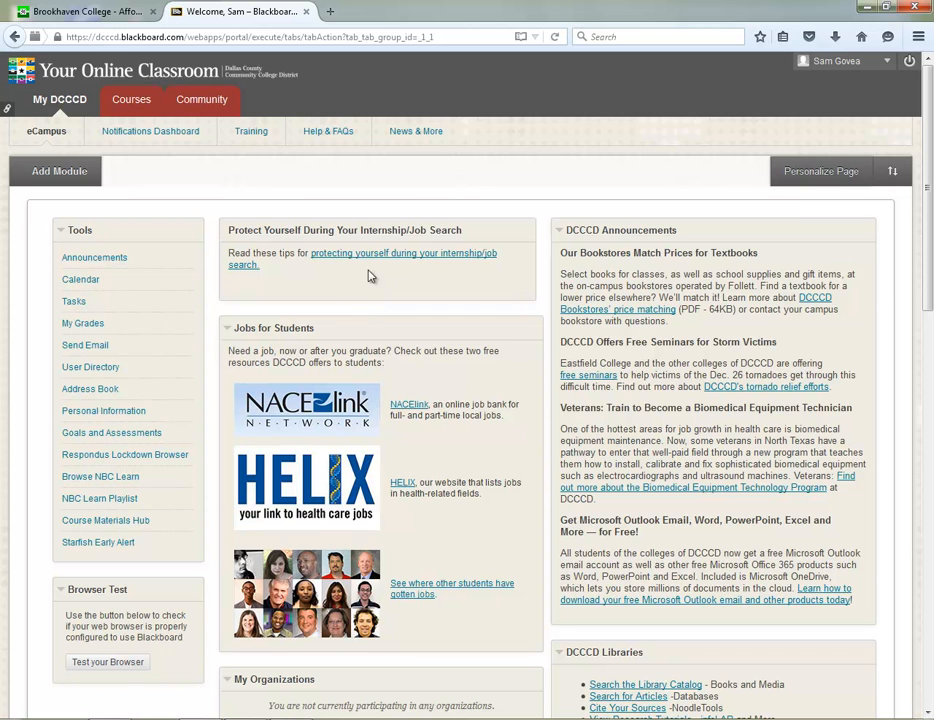
scroll(down, 3)
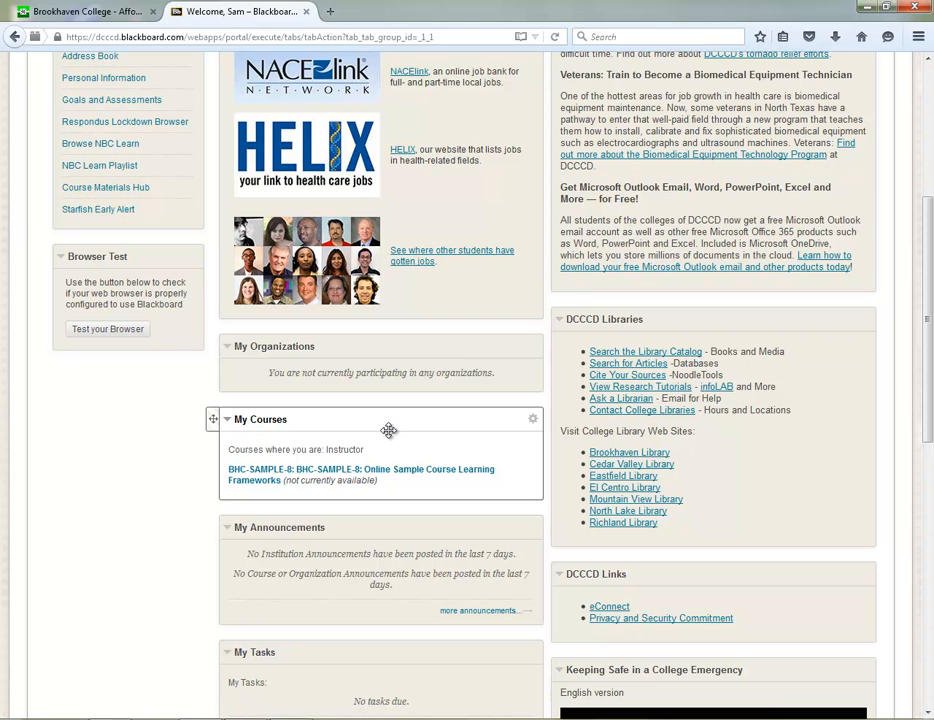
mouse_move(386, 418)
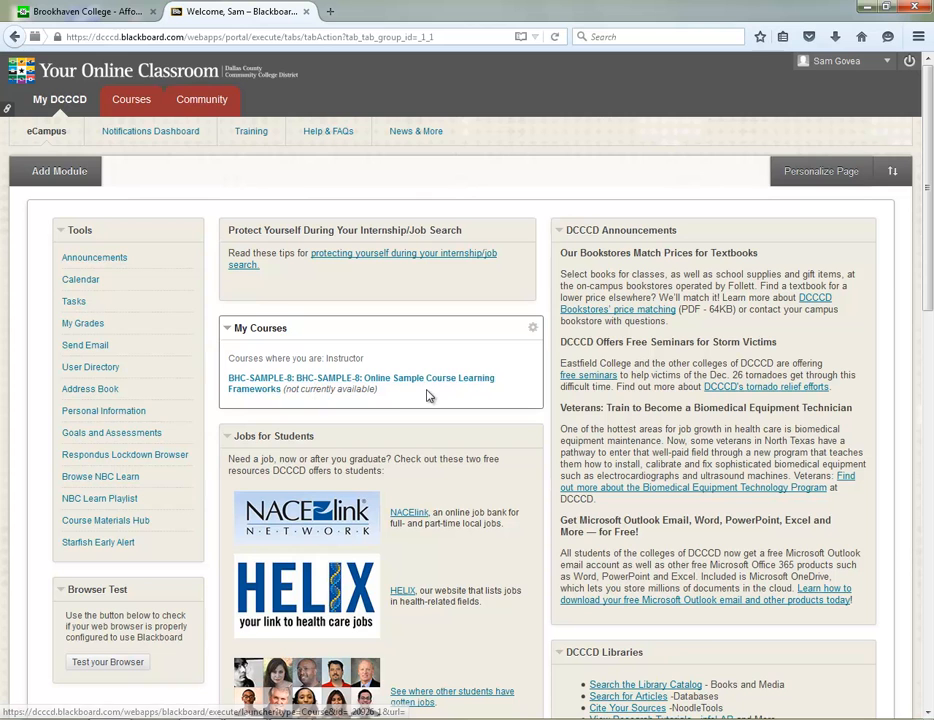
mouse_move(385, 389)
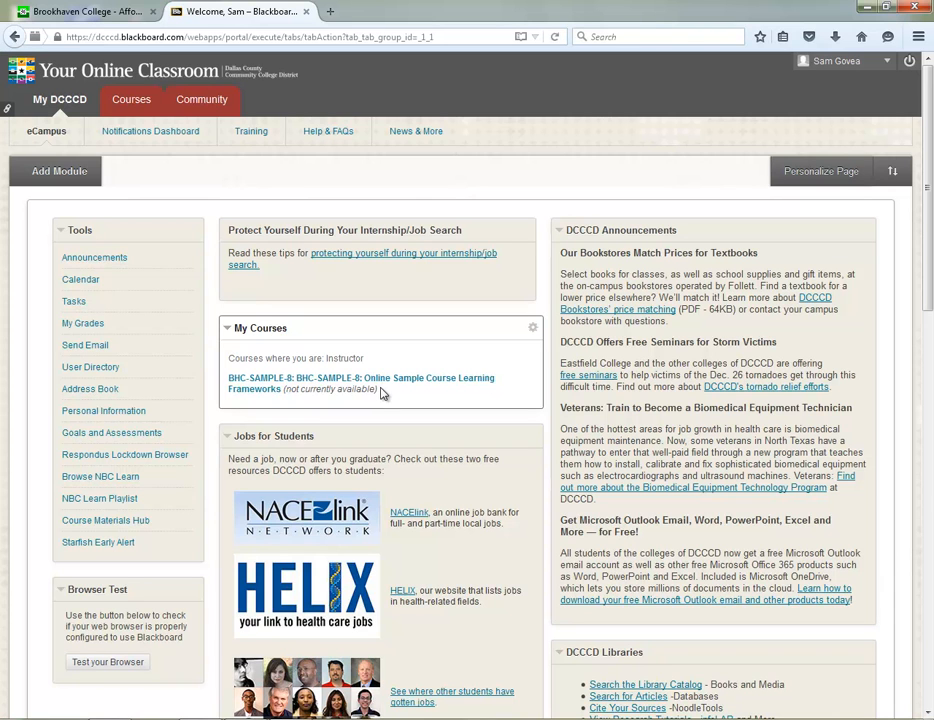
mouse_move(370, 377)
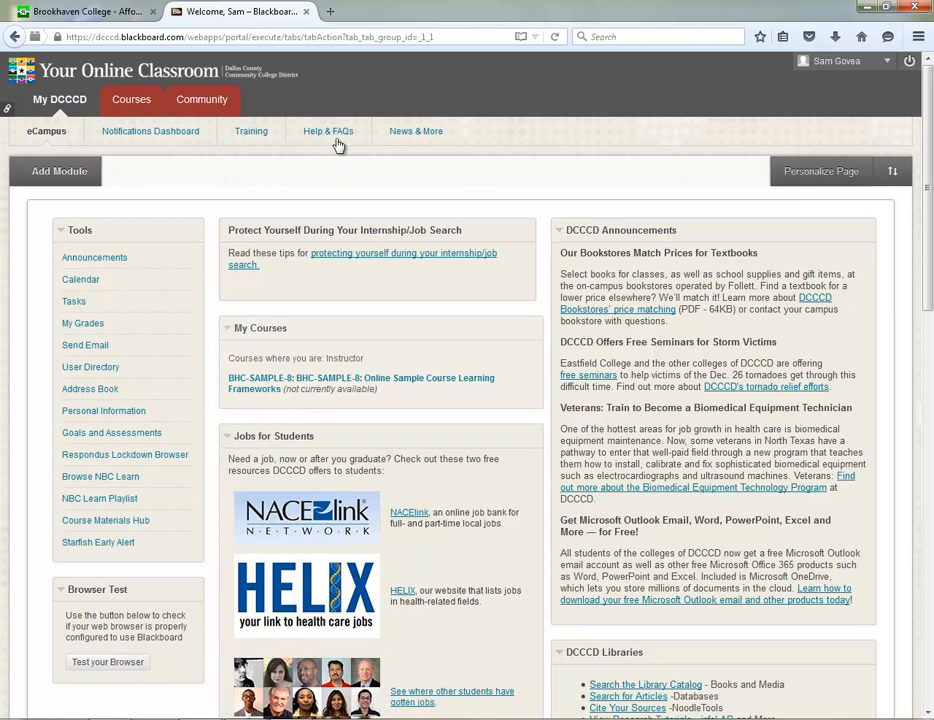
mouse_move(327, 131)
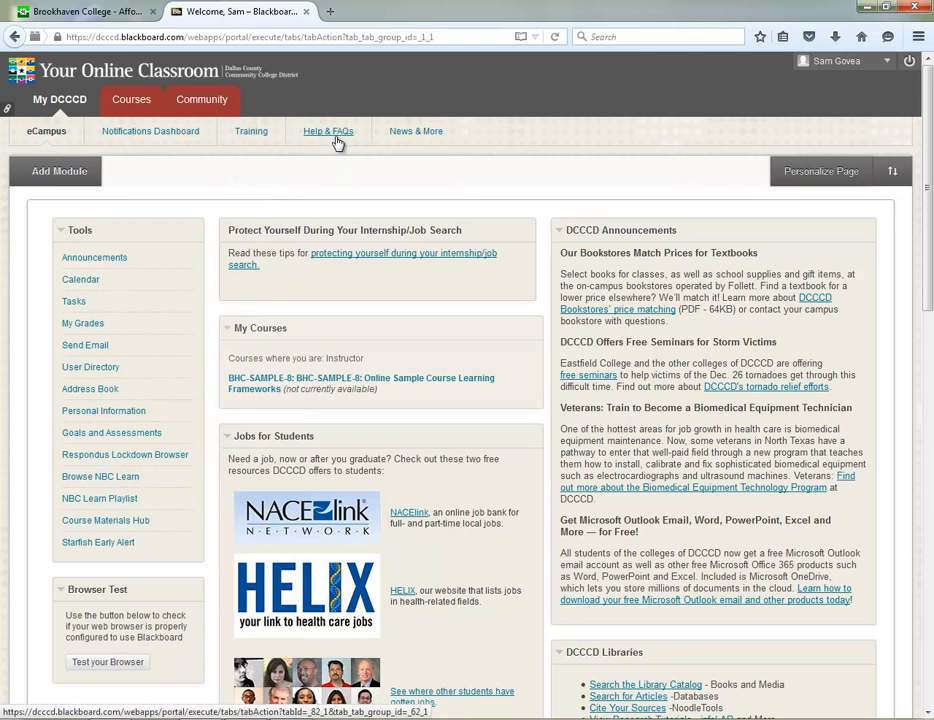
- From the Help & FAQs tab, open the BHC-SAMPLE-8 Learning Frameworks course
click(328, 131)
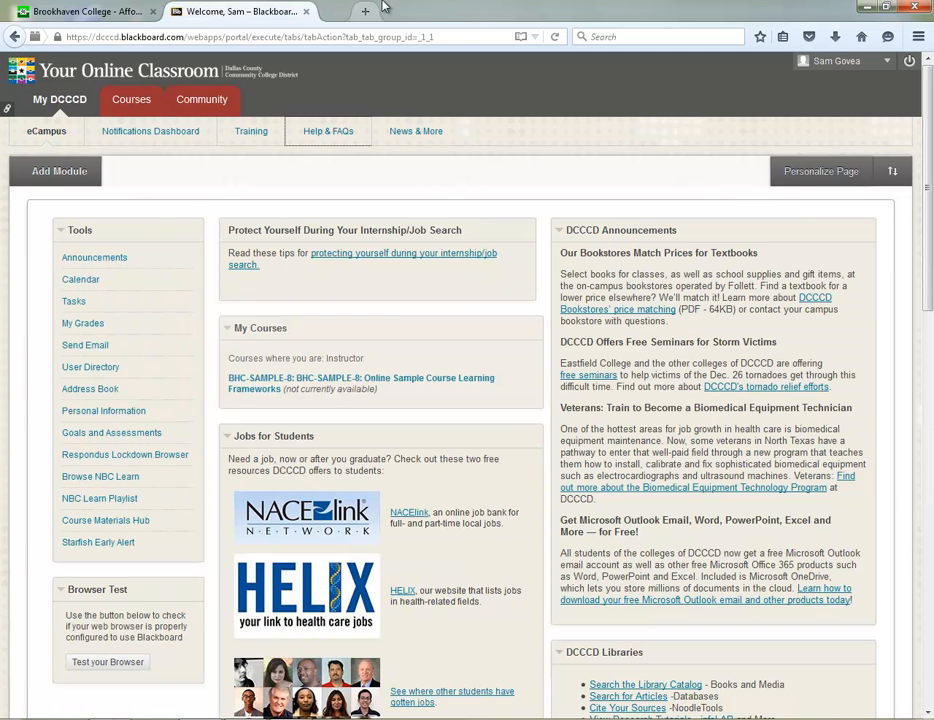
click(360, 383)
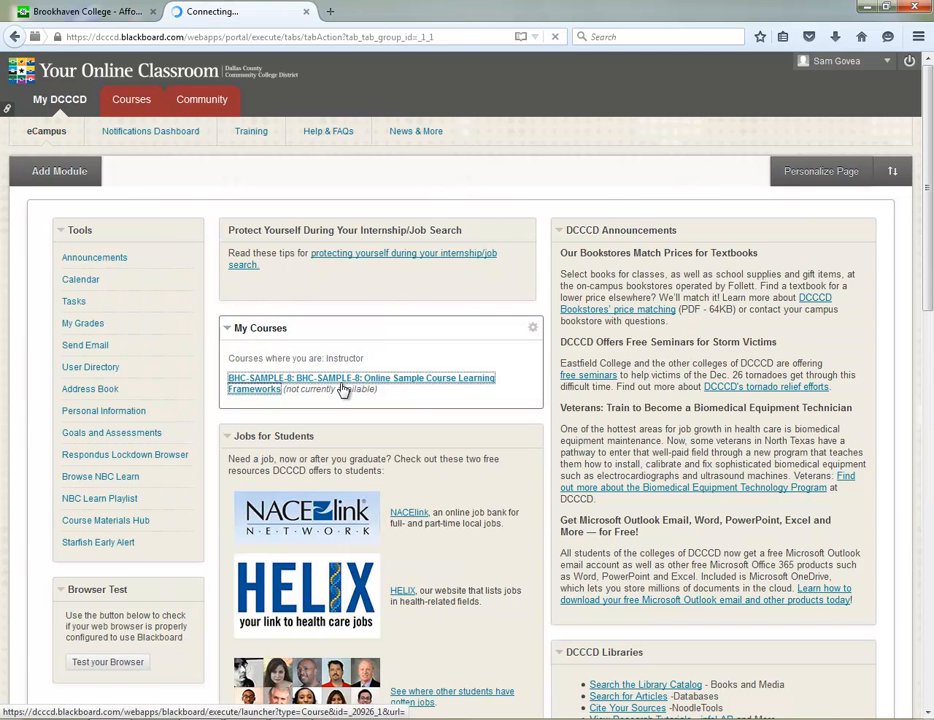
- View the course's Start Here and Syllabus pages, then go to Tools
click(360, 383)
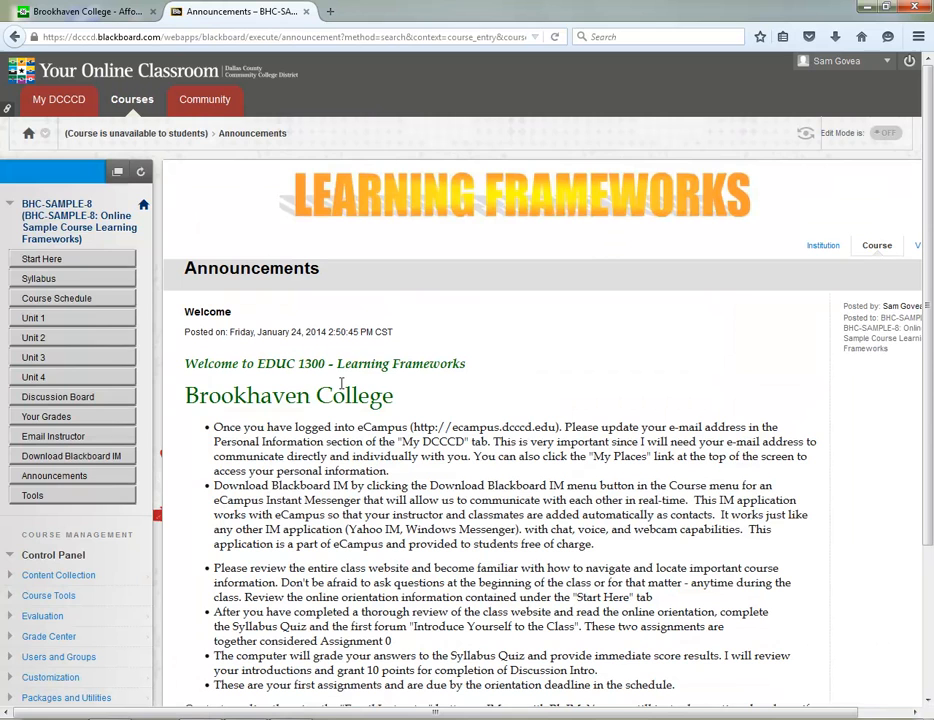
mouse_move(398, 388)
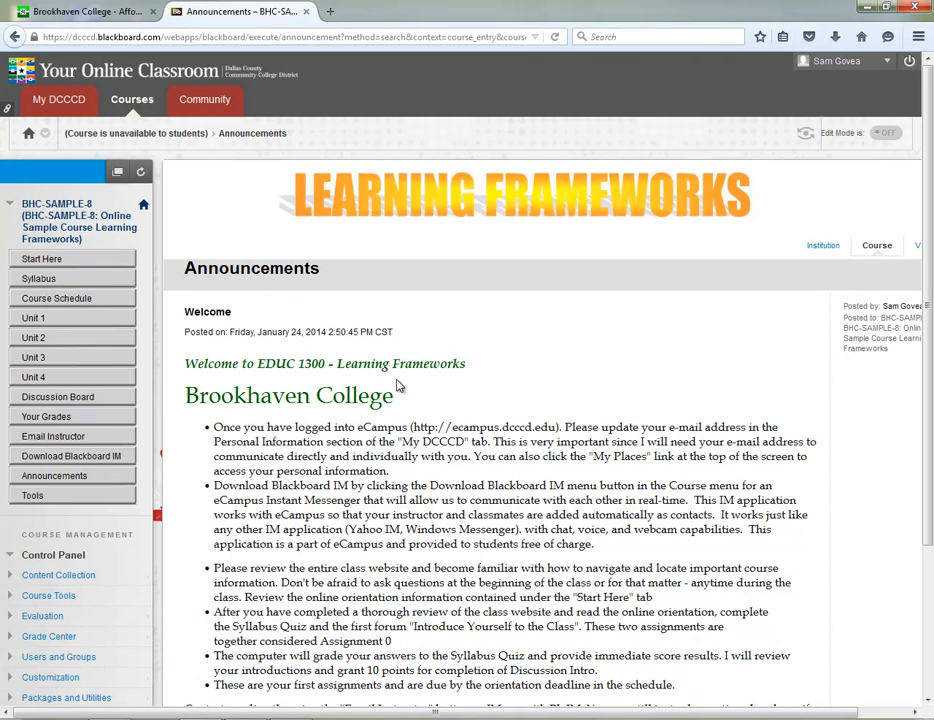
mouse_move(284, 314)
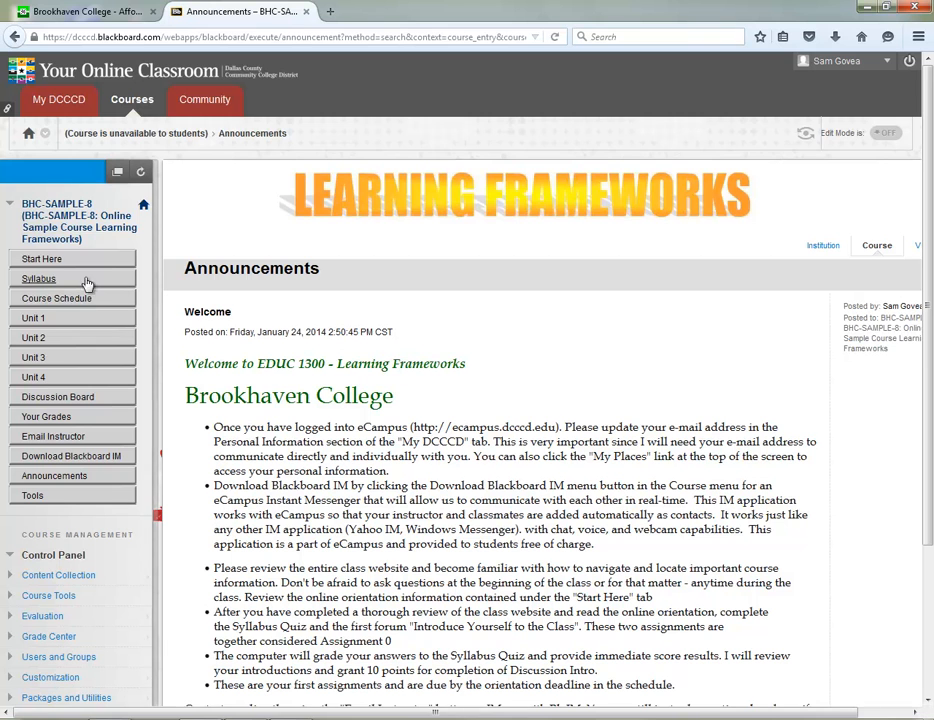
click(41, 259)
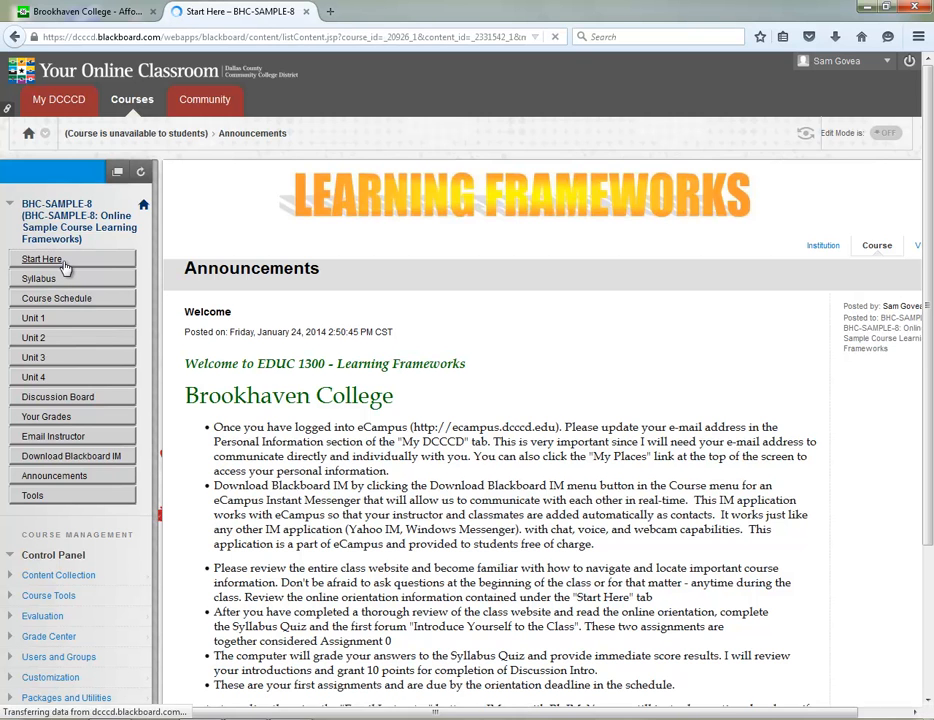
click(41, 259)
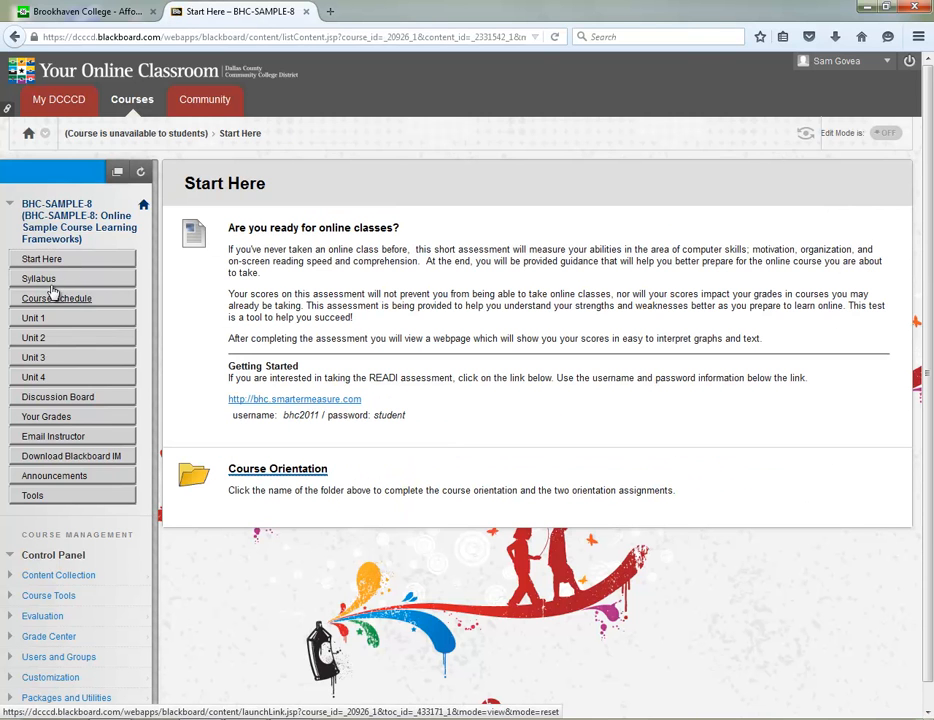
click(38, 278)
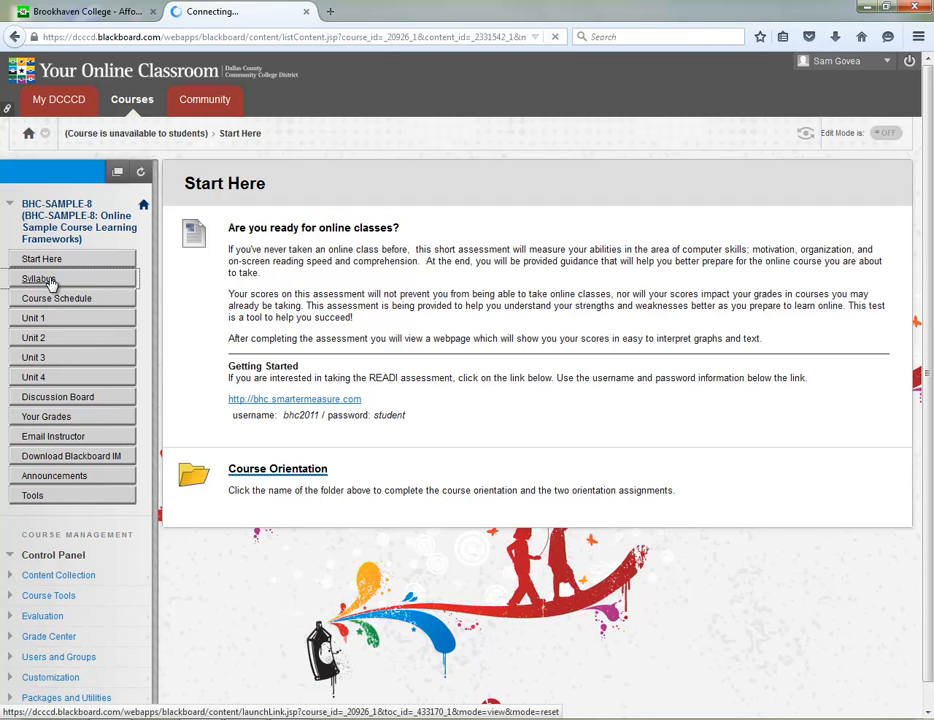
click(39, 279)
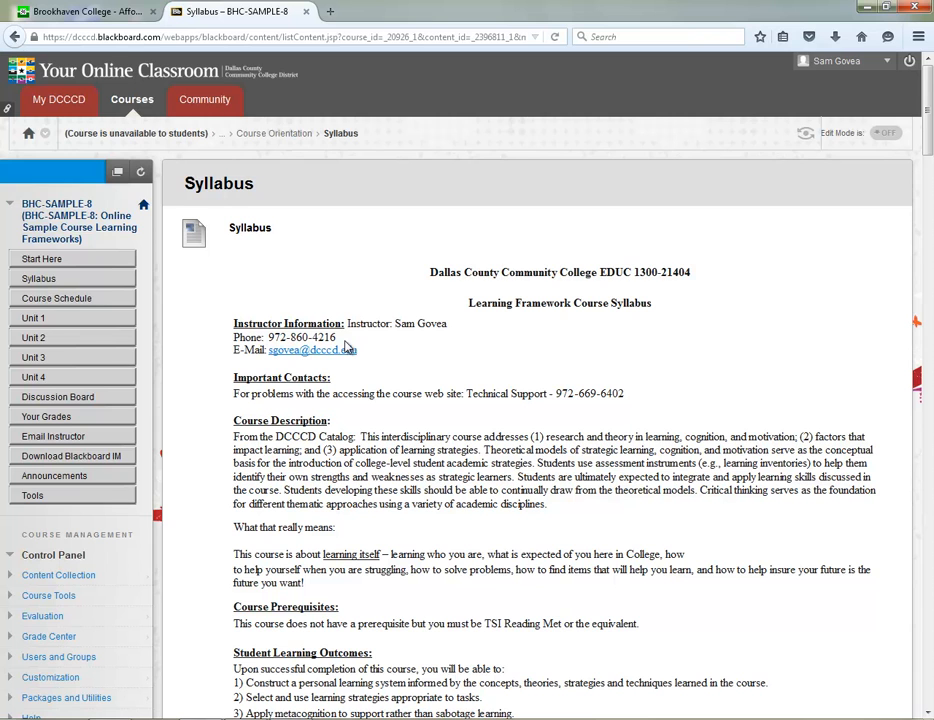
mouse_move(313, 378)
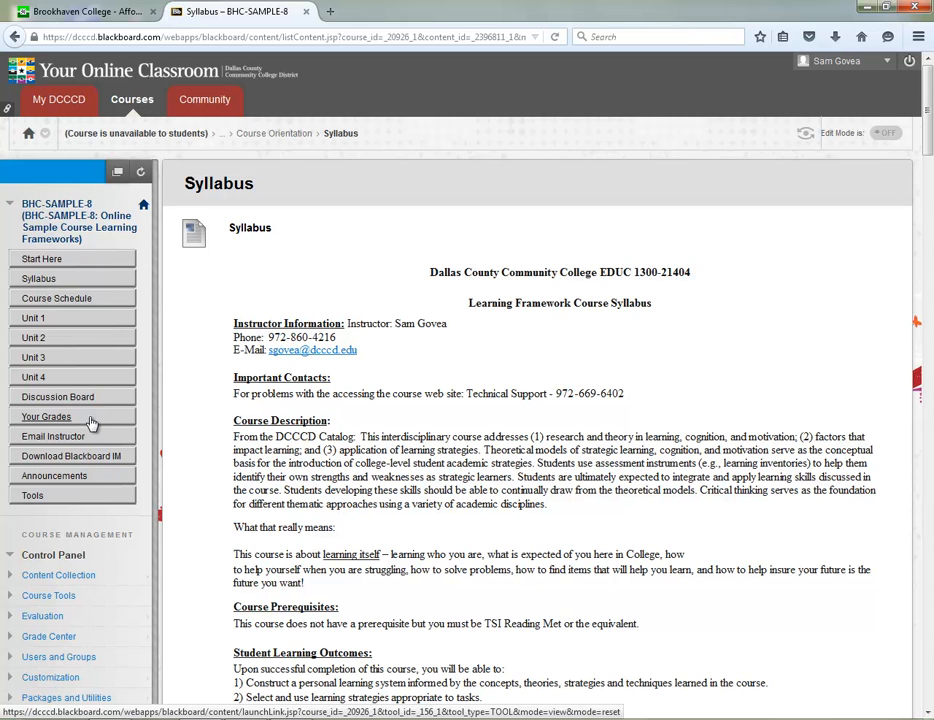
mouse_move(155, 465)
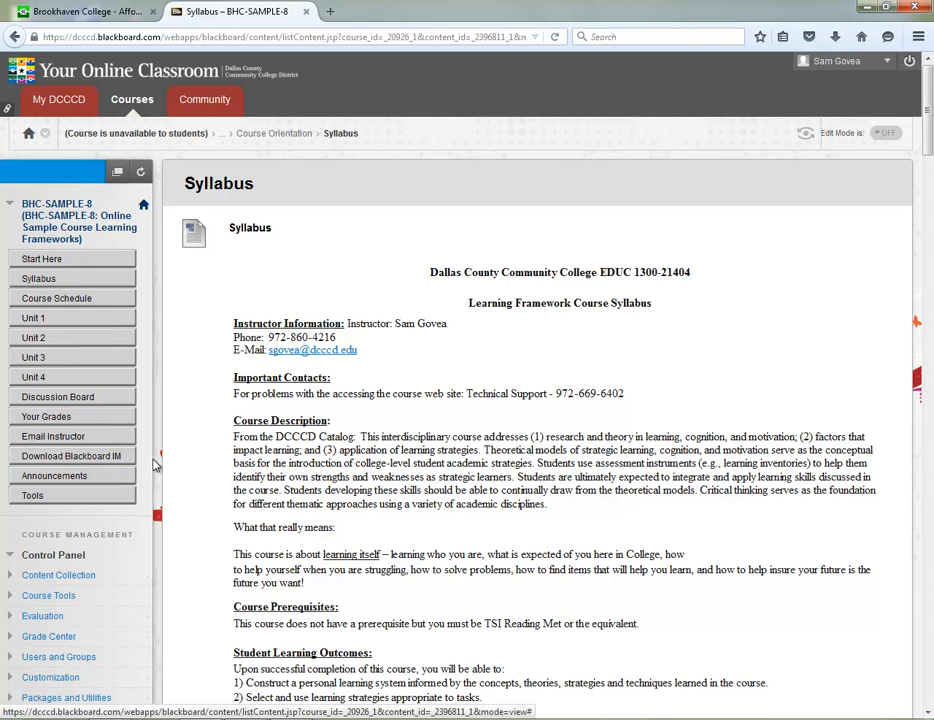
click(32, 494)
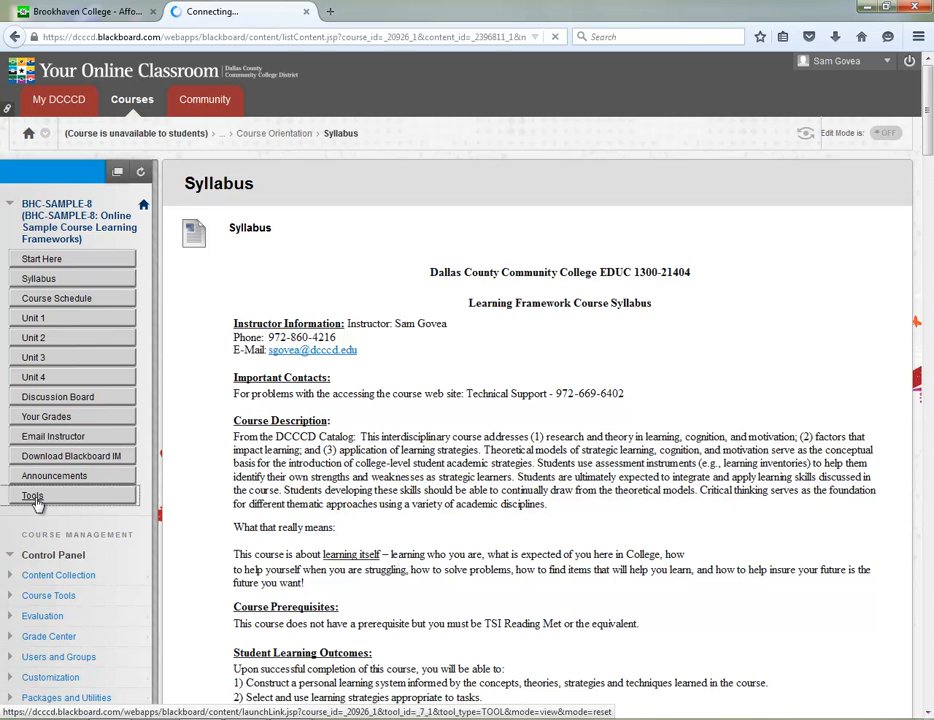
- View My Grades from the course Tools page, then return to Start Here
click(32, 496)
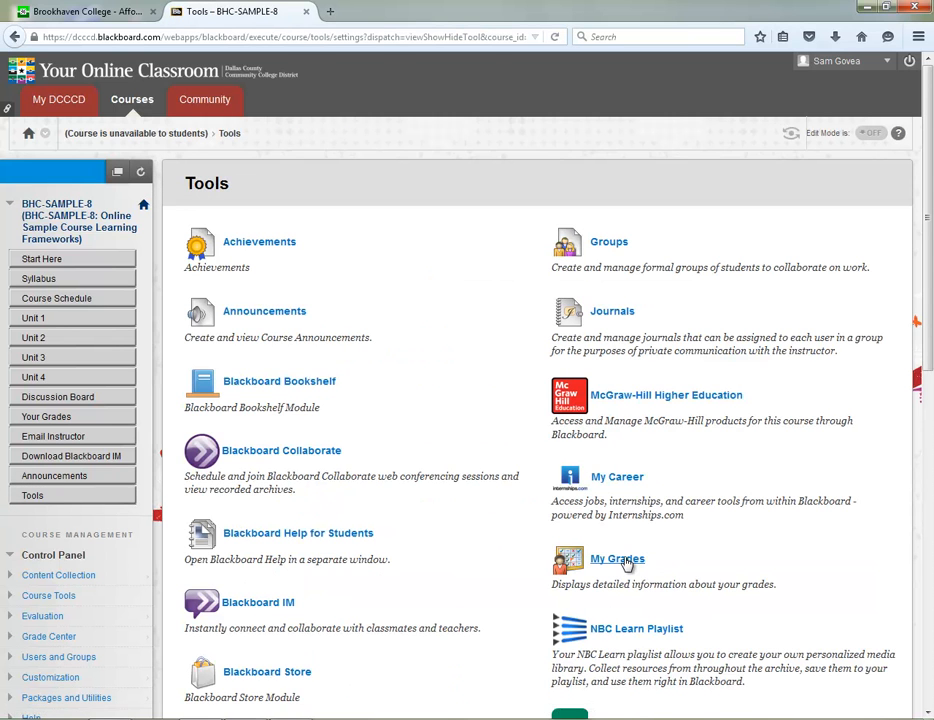
click(617, 559)
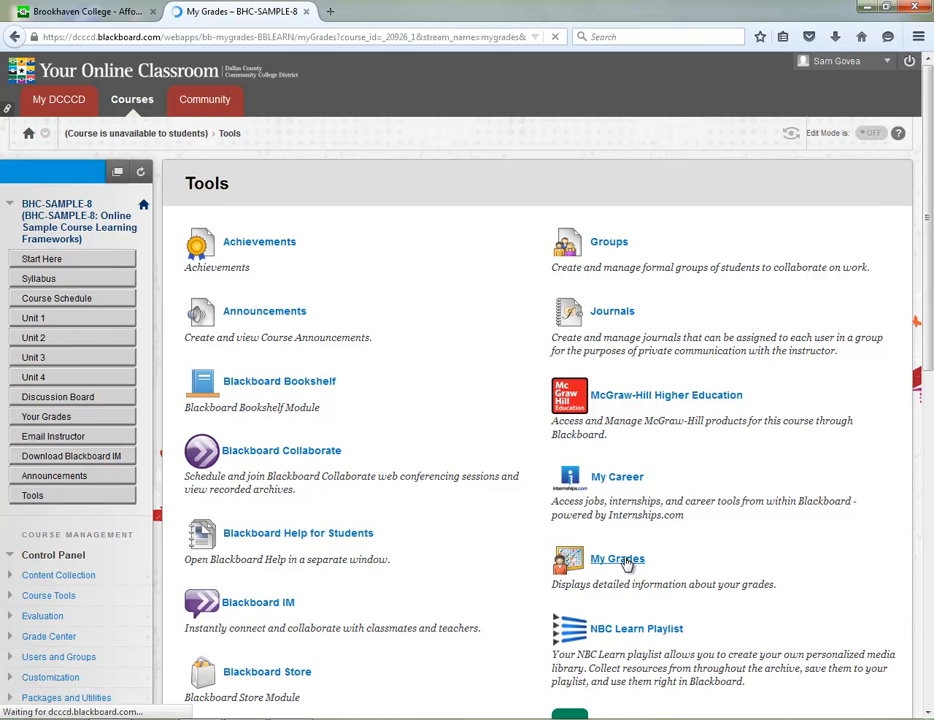
click(617, 559)
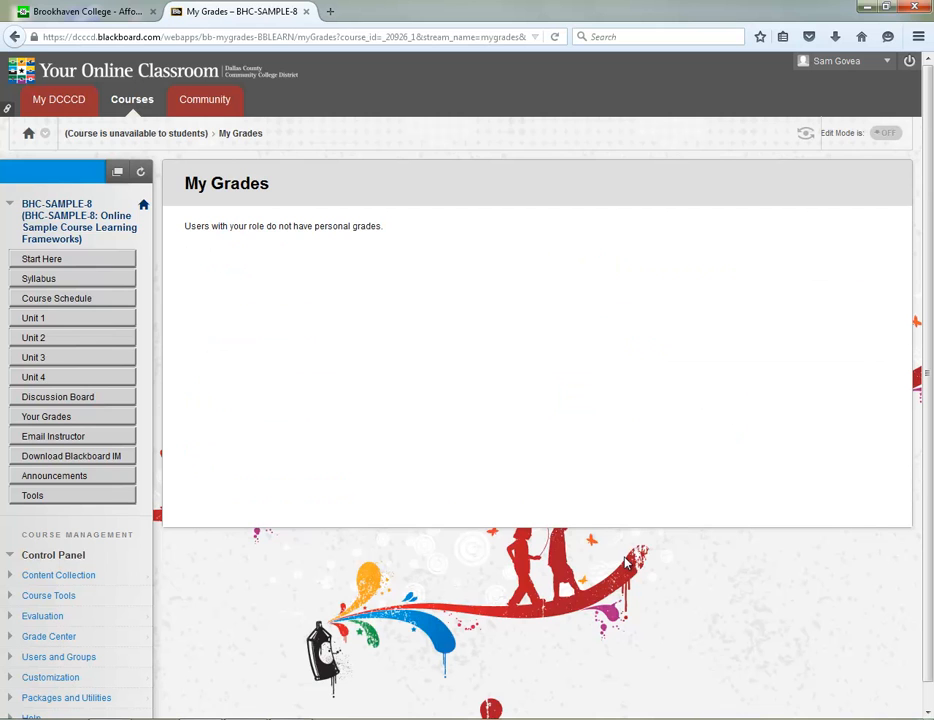
mouse_move(505, 308)
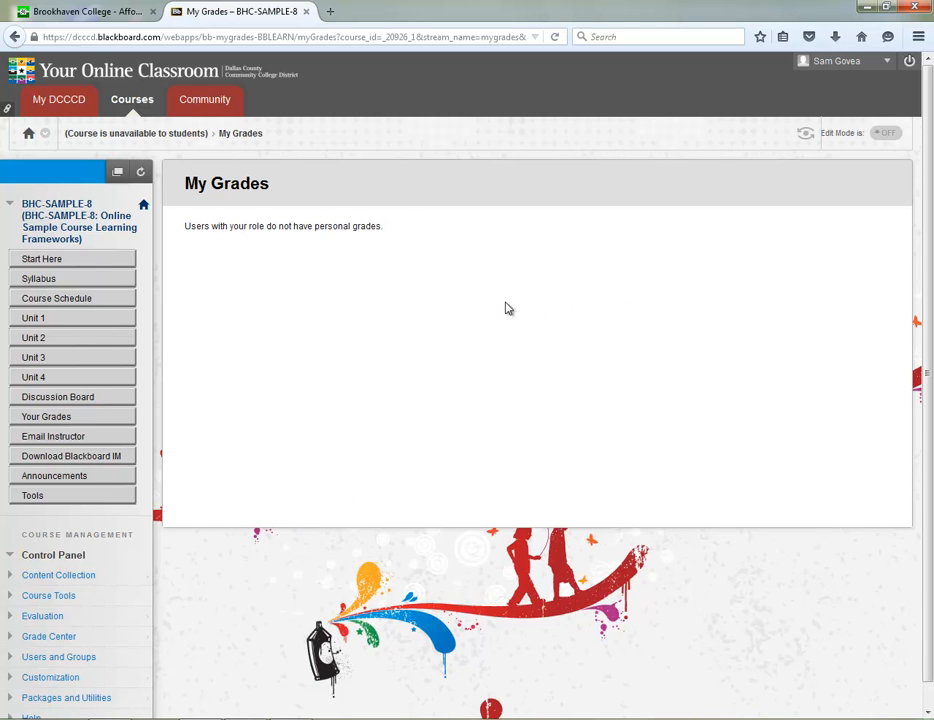
click(41, 258)
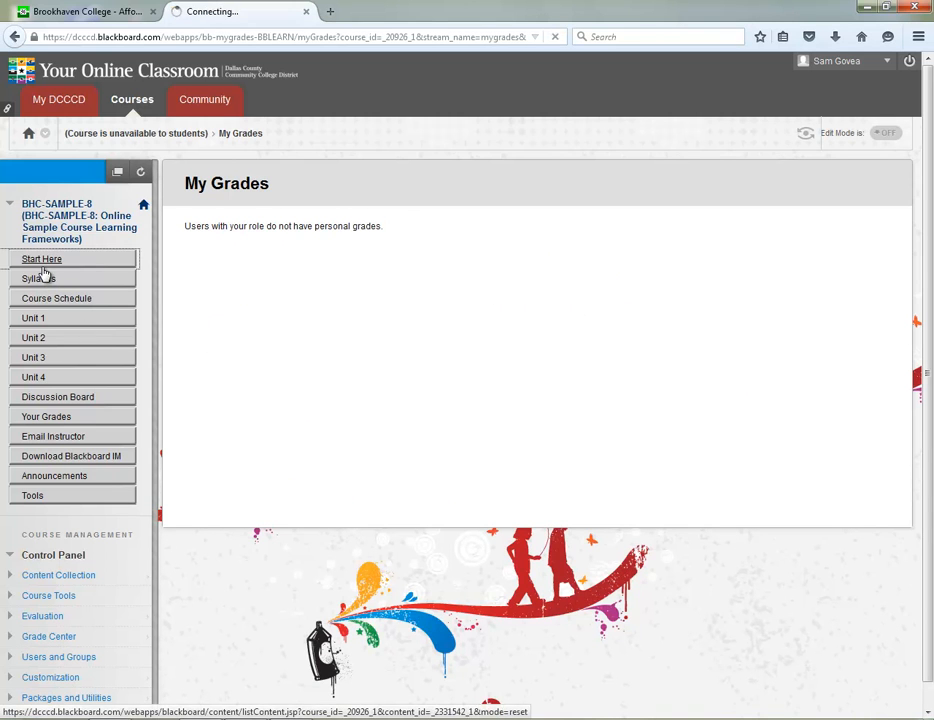
click(41, 259)
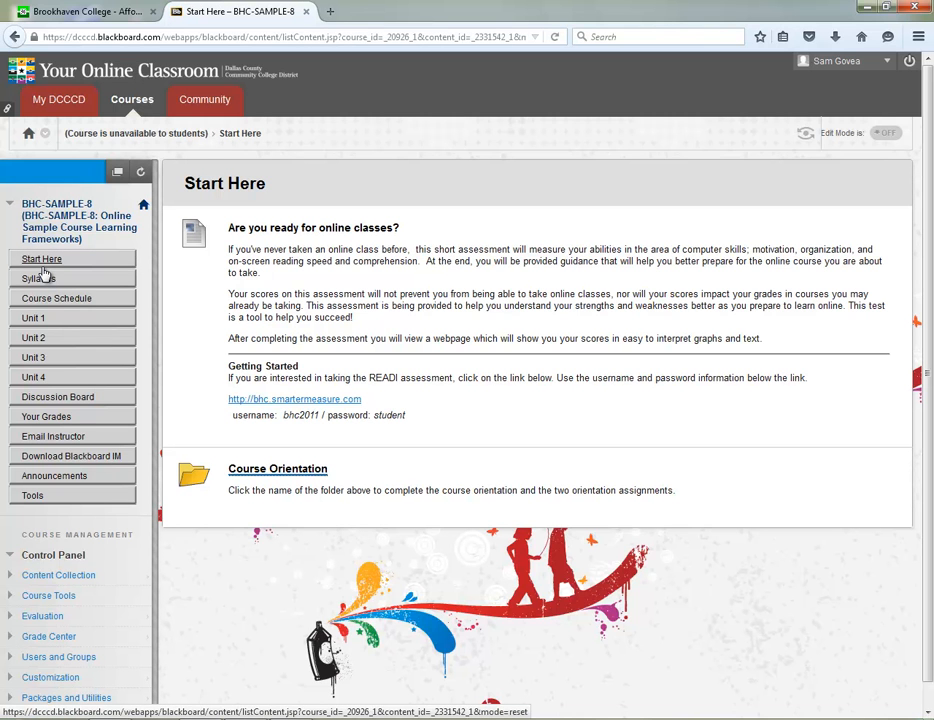
mouse_move(255, 88)
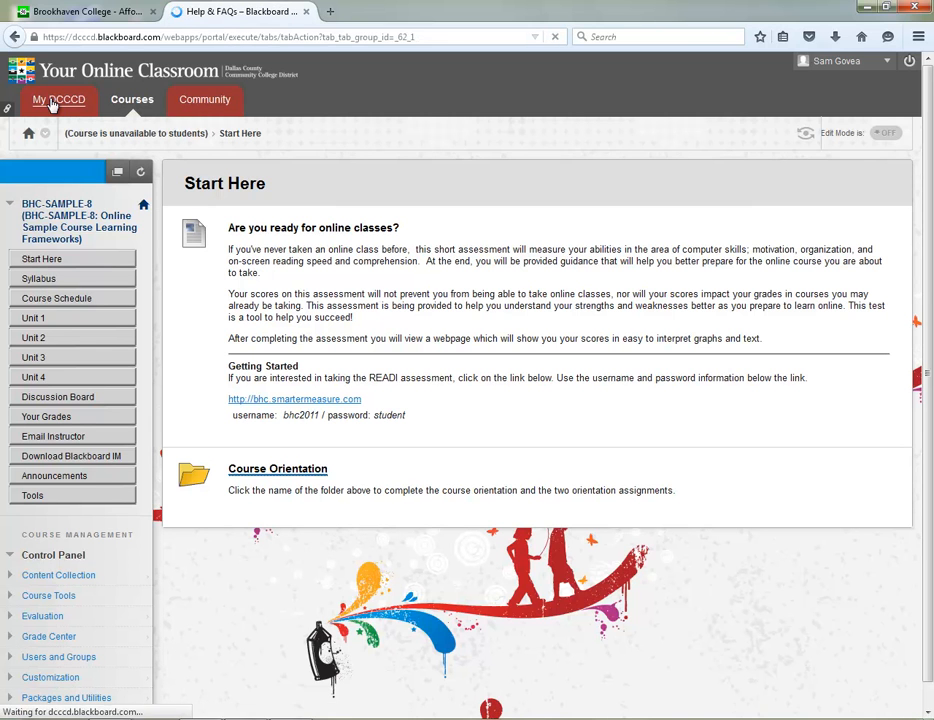
- Launch Student Tutorials from My DCCCD Training in a new tab, then return to Training
click(59, 99)
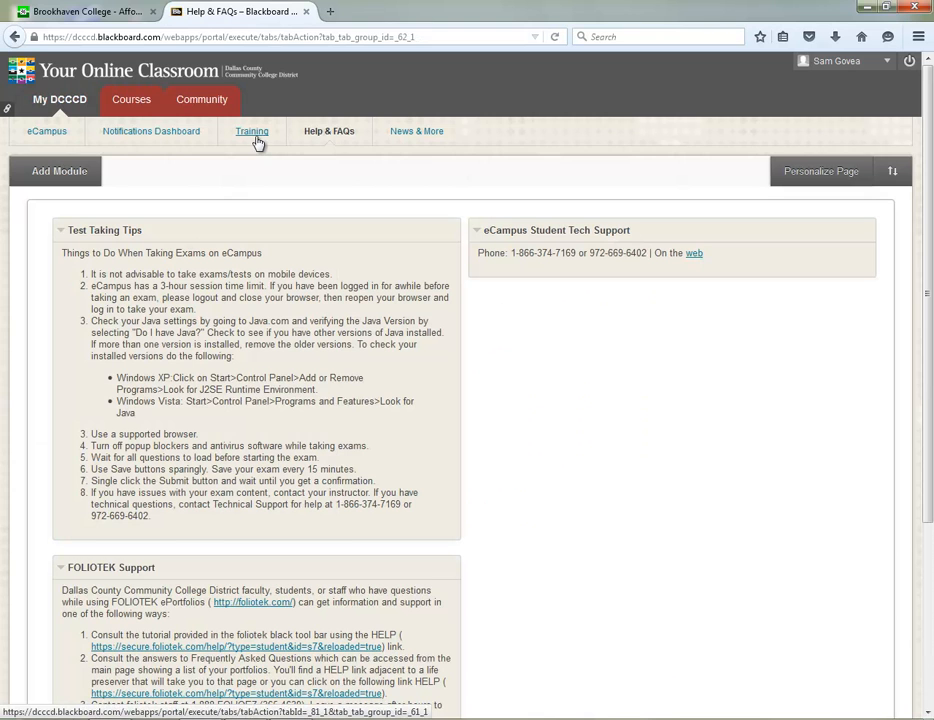
click(251, 131)
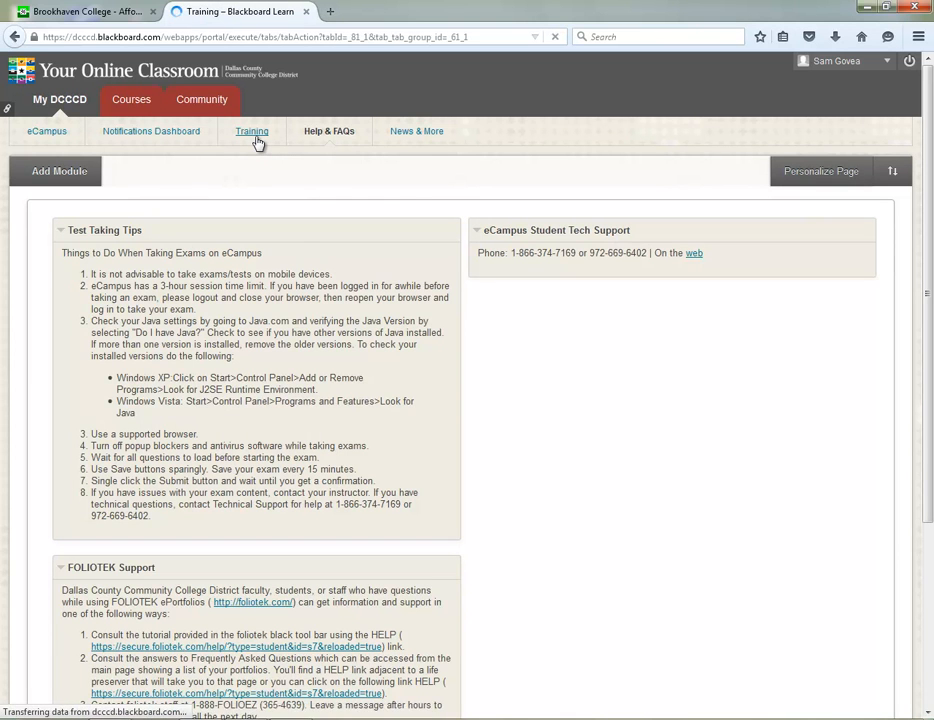
click(251, 131)
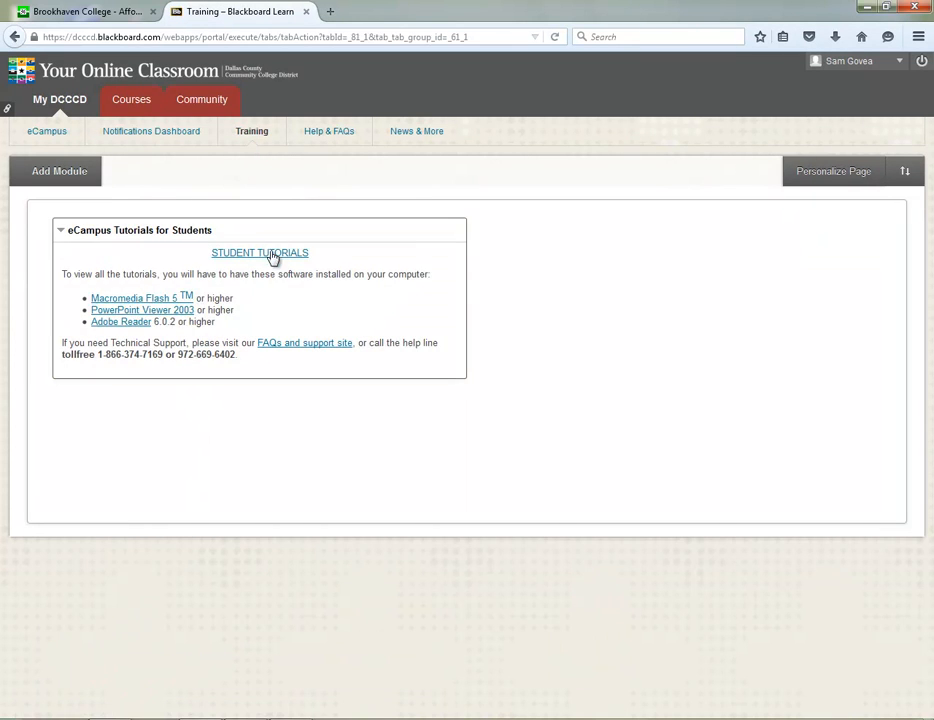
click(259, 252)
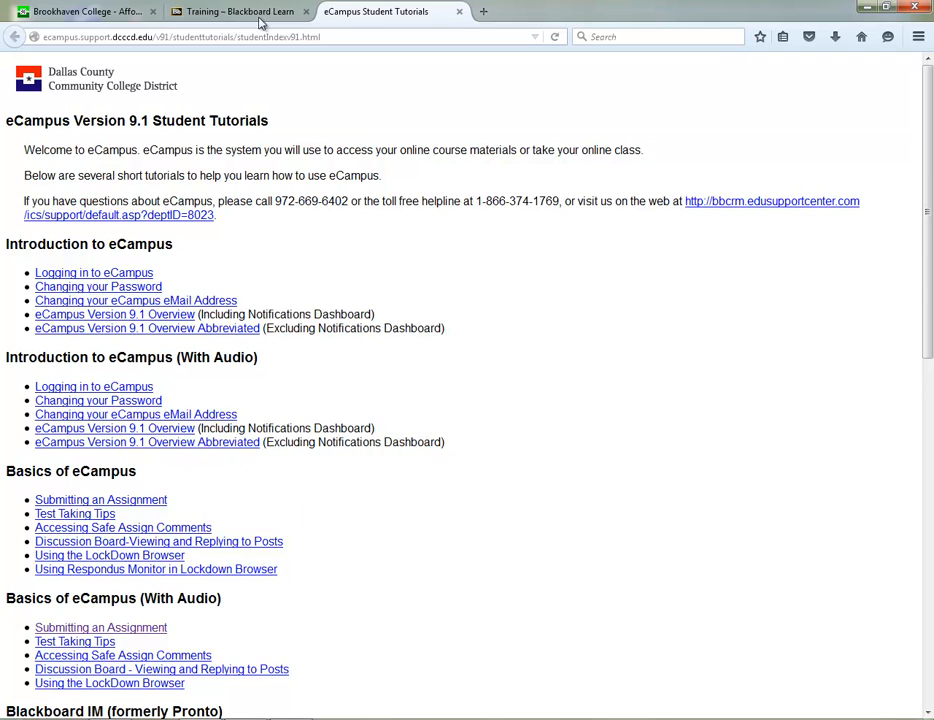
click(240, 11)
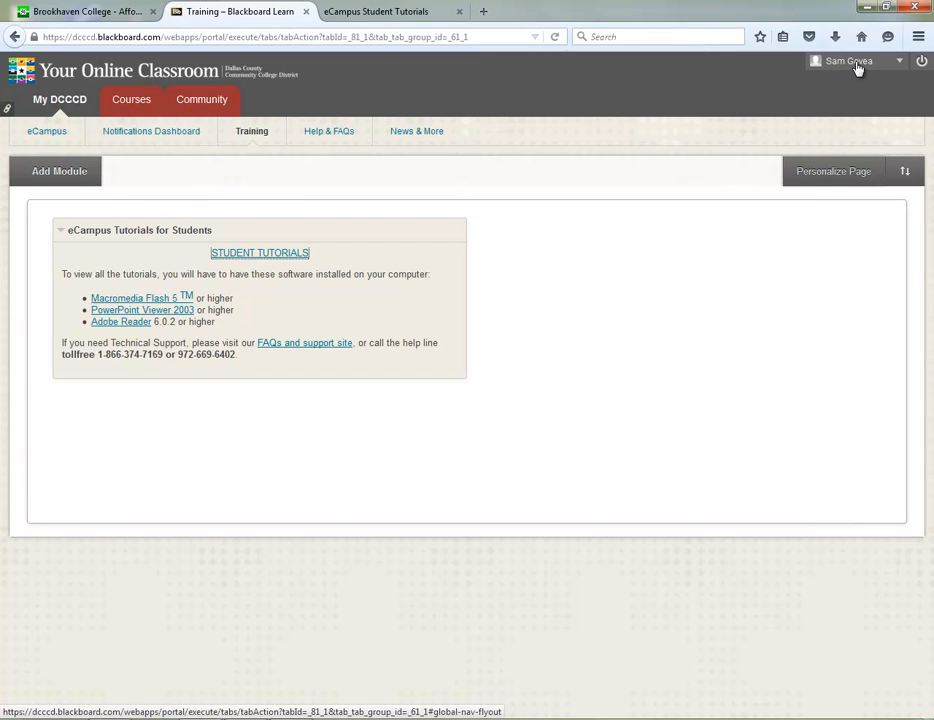
mouse_move(857, 61)
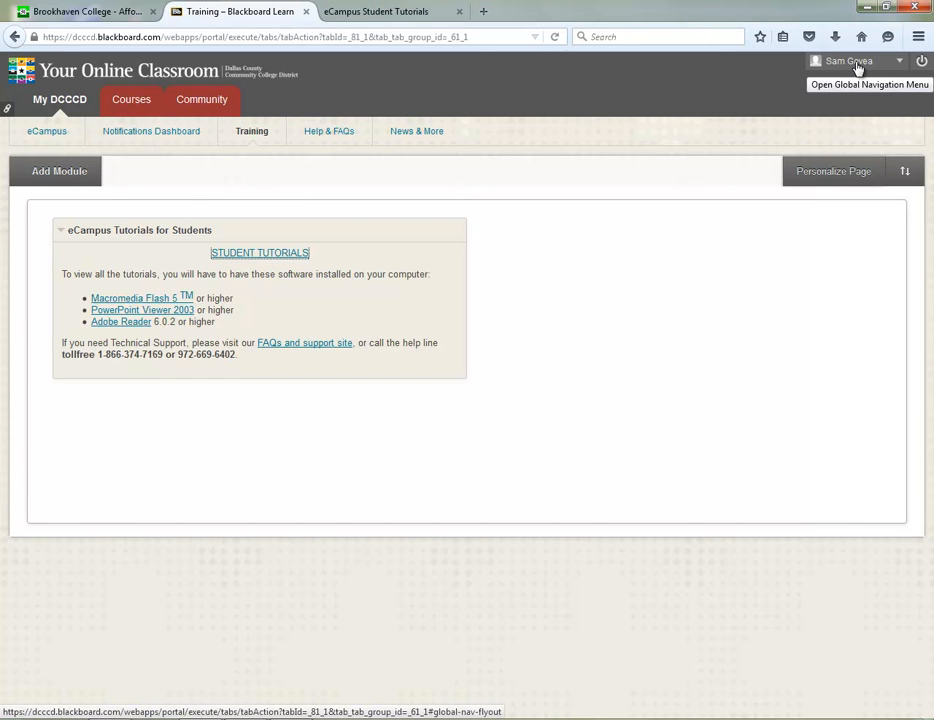
click(855, 61)
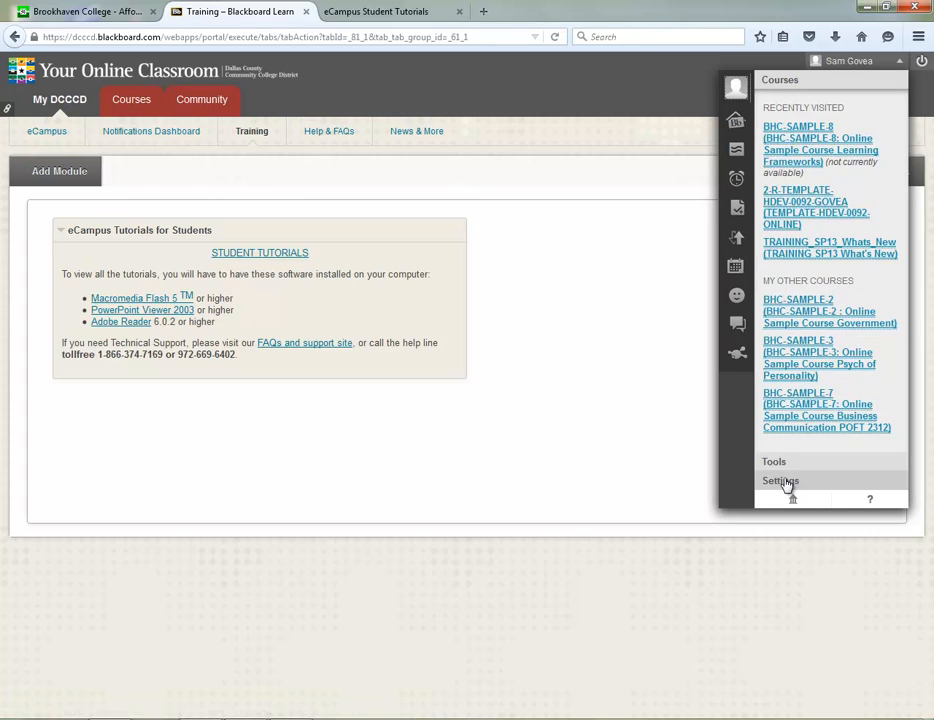
- Submit Settings > Personal Information > Edit Personal Information with name and email unchanged
click(781, 481)
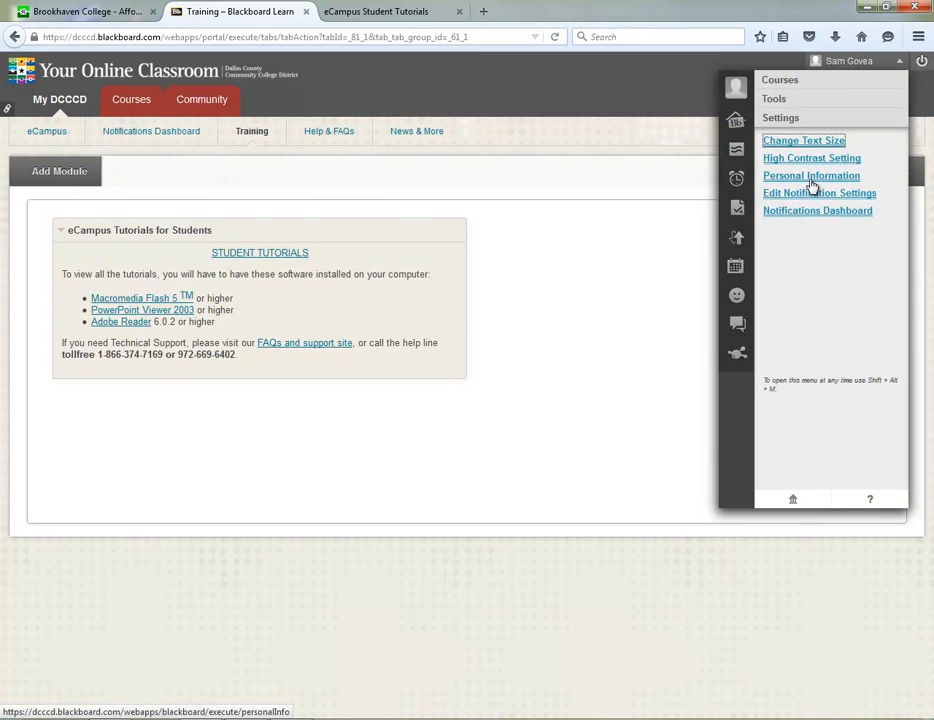
click(809, 174)
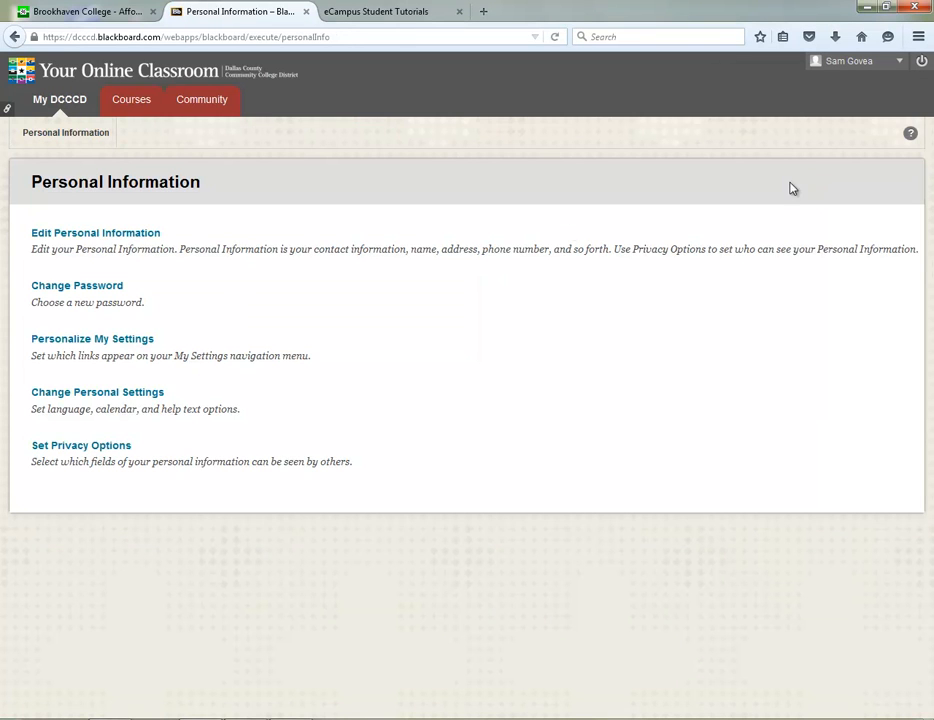
mouse_move(95, 232)
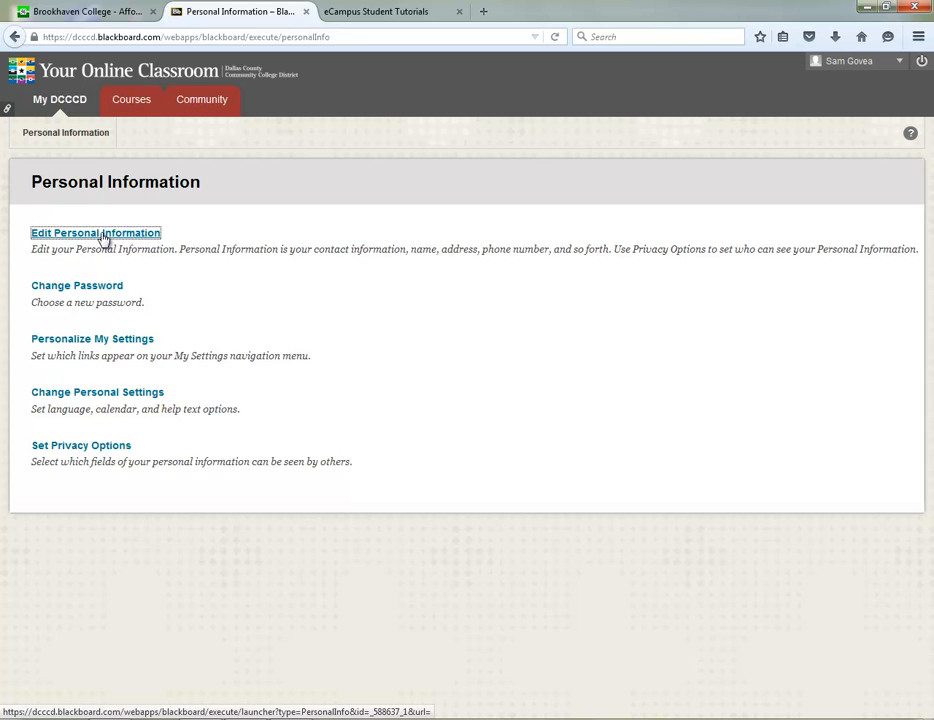
click(95, 232)
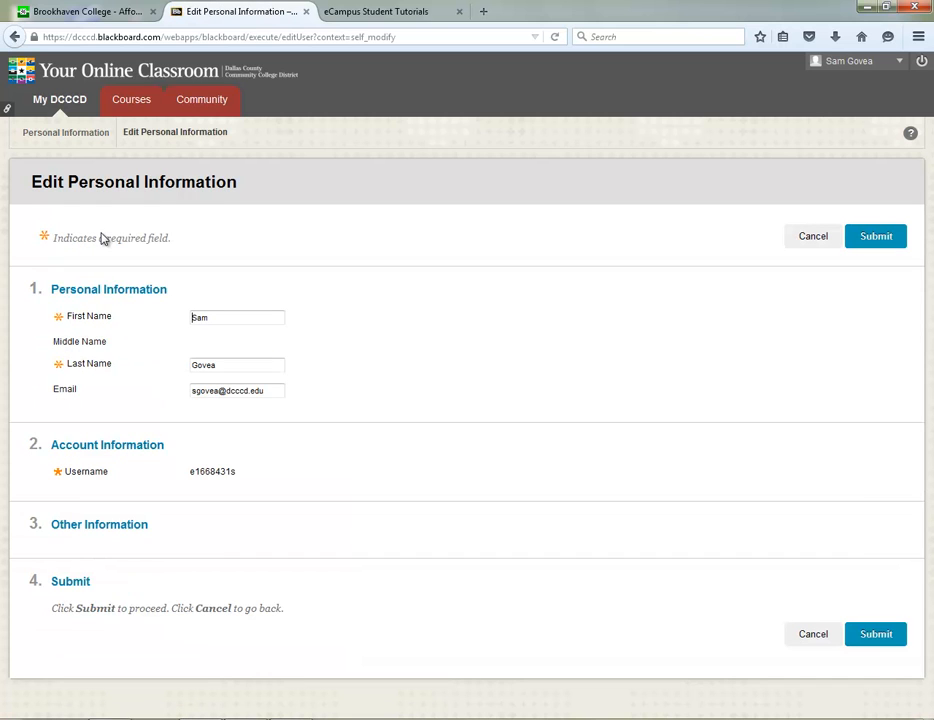
mouse_move(298, 386)
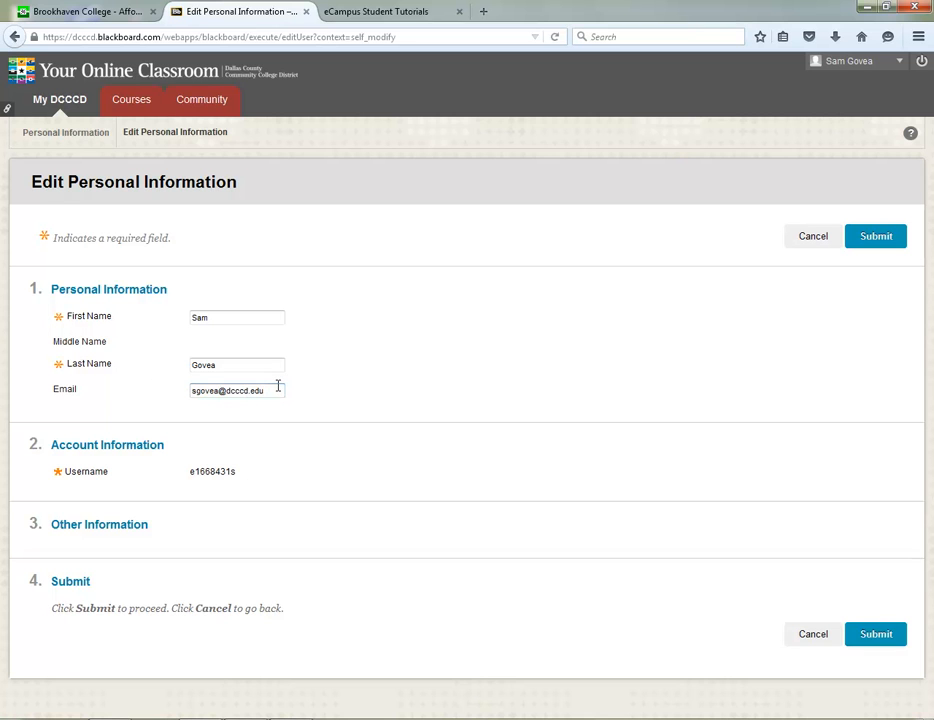
click(874, 236)
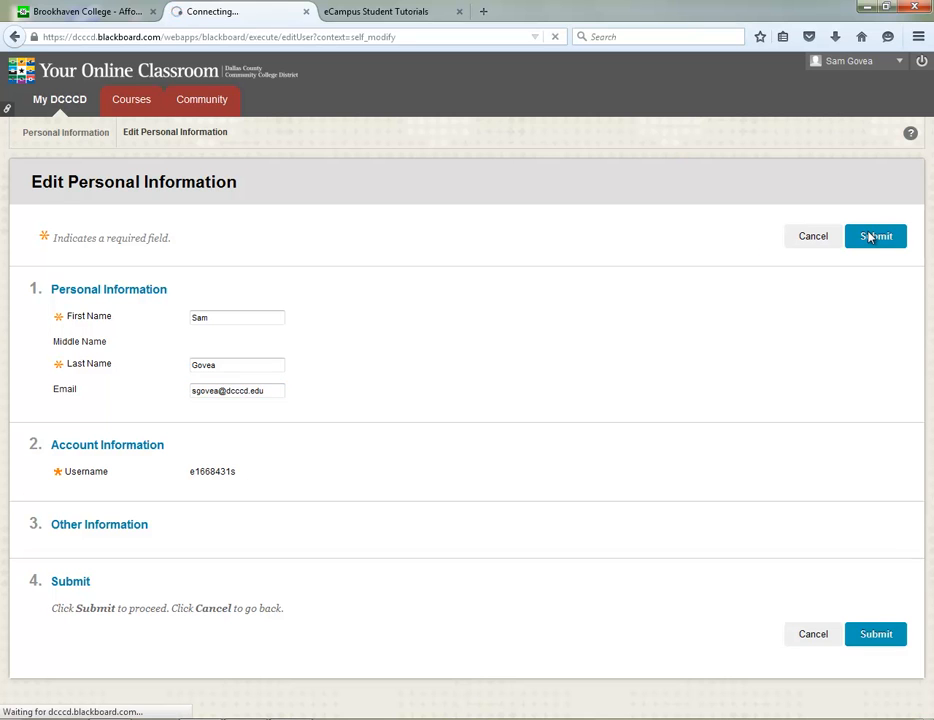
click(874, 235)
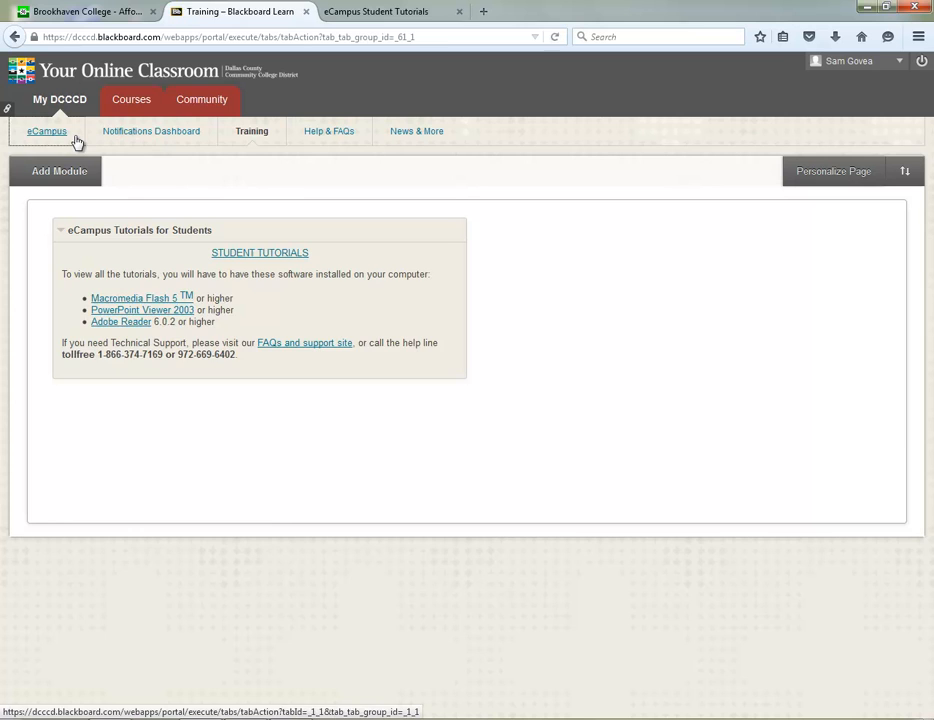
- Open the eCampus home tab showing Tools, My Courses and DCCCD Announcements
click(46, 131)
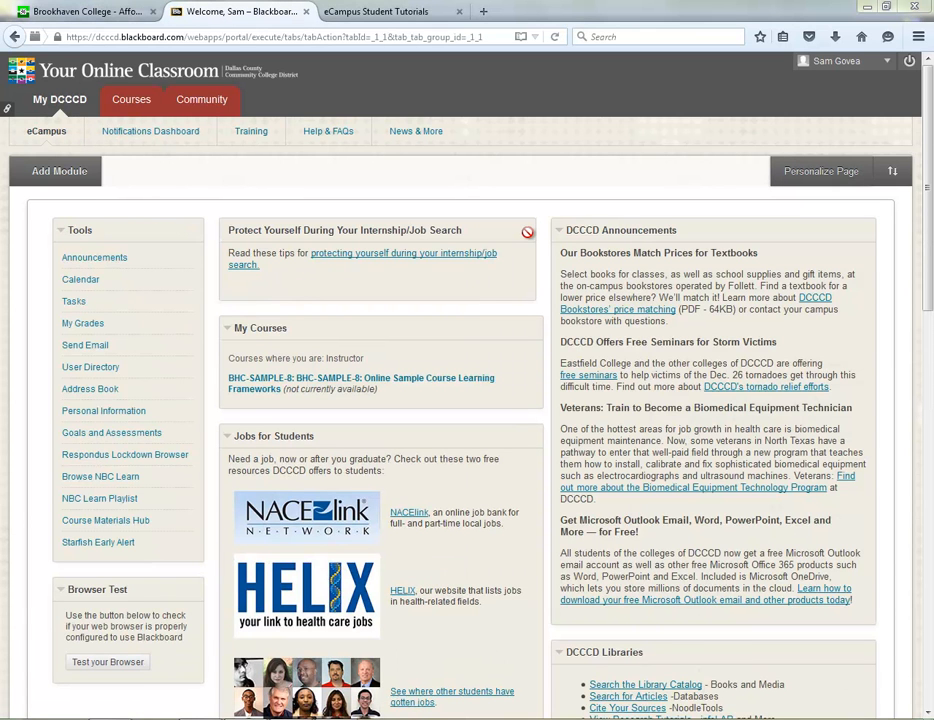